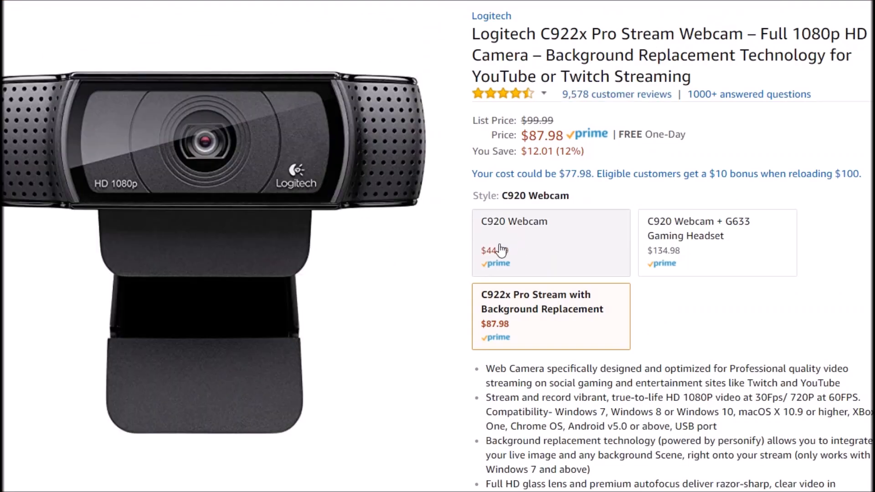
# Bring up the LG G5 4G LTE Dual Camera 32GB Silver Smartphone listing on Amazon
pyautogui.click(549, 317)
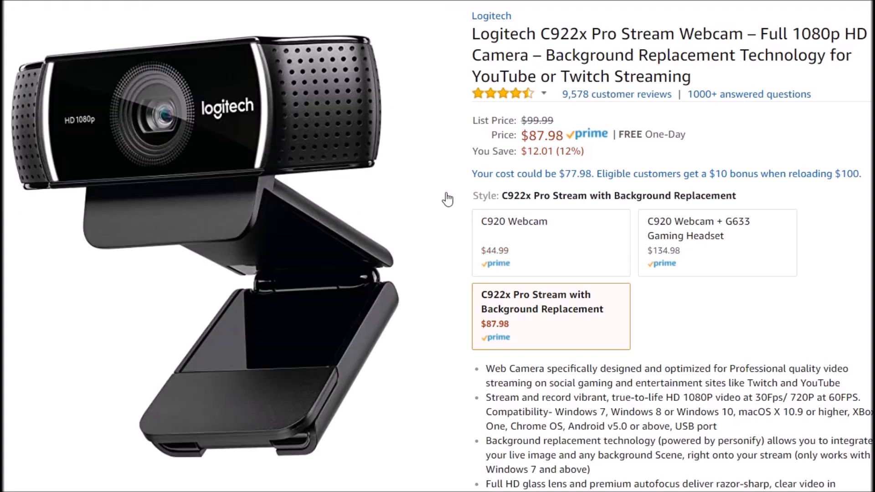
pyautogui.moveTo(603, 282)
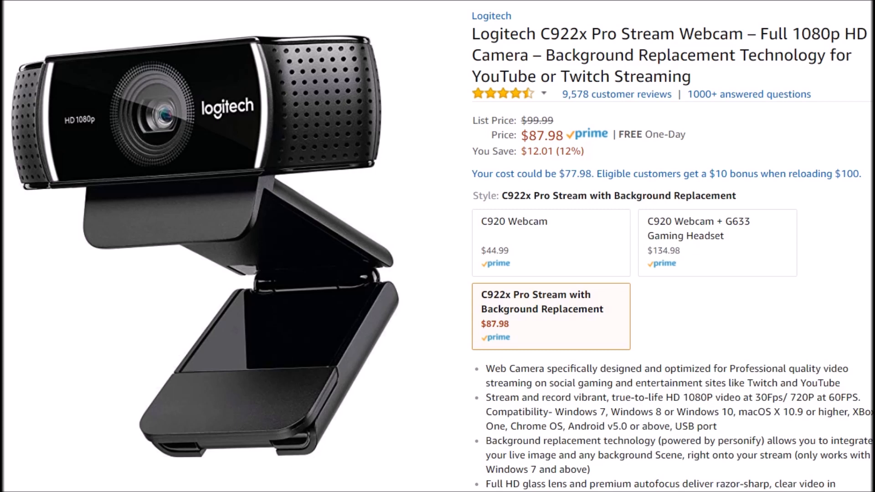
pyautogui.moveTo(849, 173)
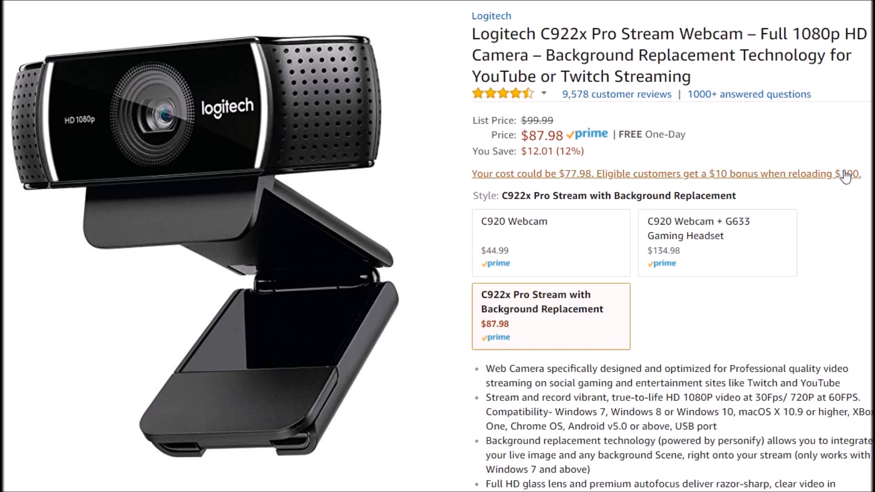
pyautogui.moveTo(812, 189)
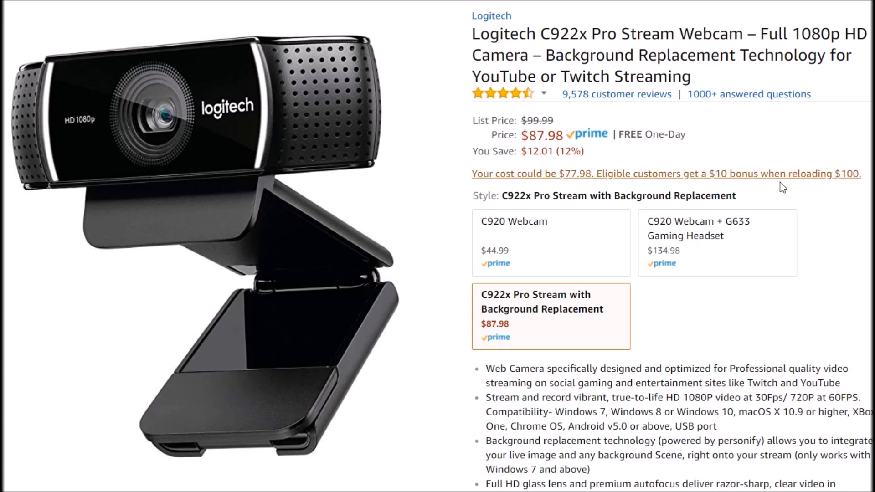
pyautogui.moveTo(836, 196)
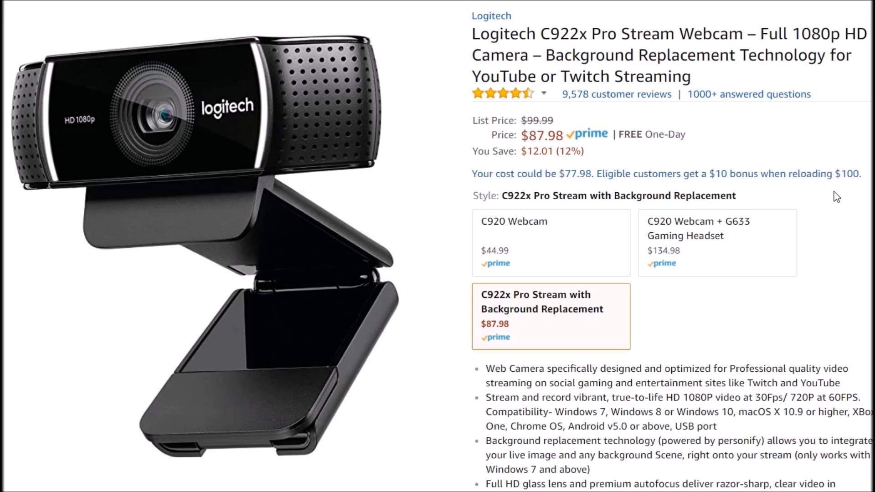
pyautogui.moveTo(809, 18)
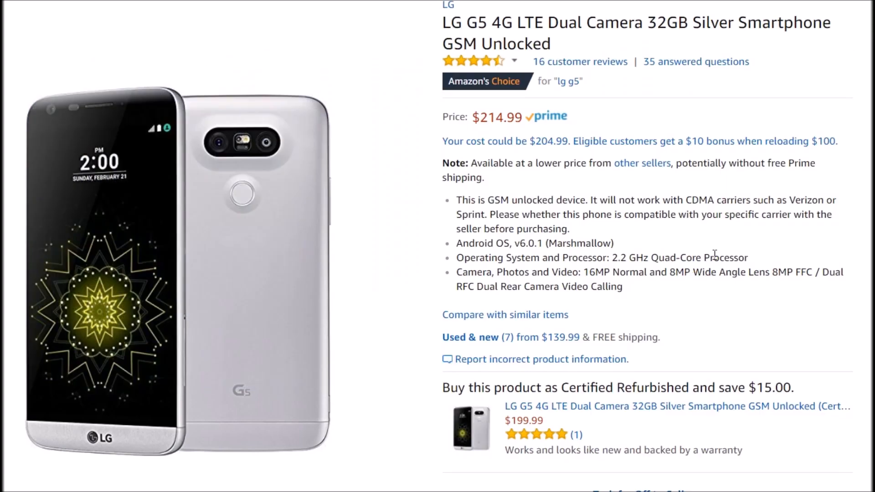
pyautogui.moveTo(715, 252)
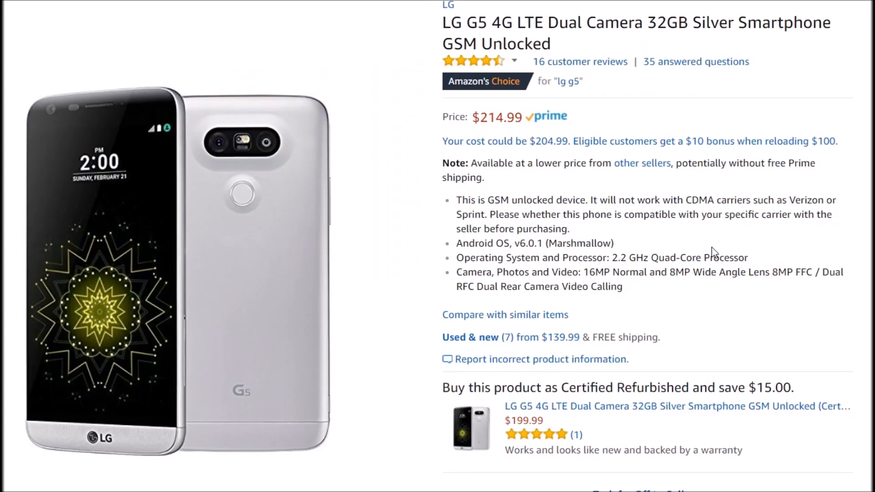
pyautogui.moveTo(702, 242)
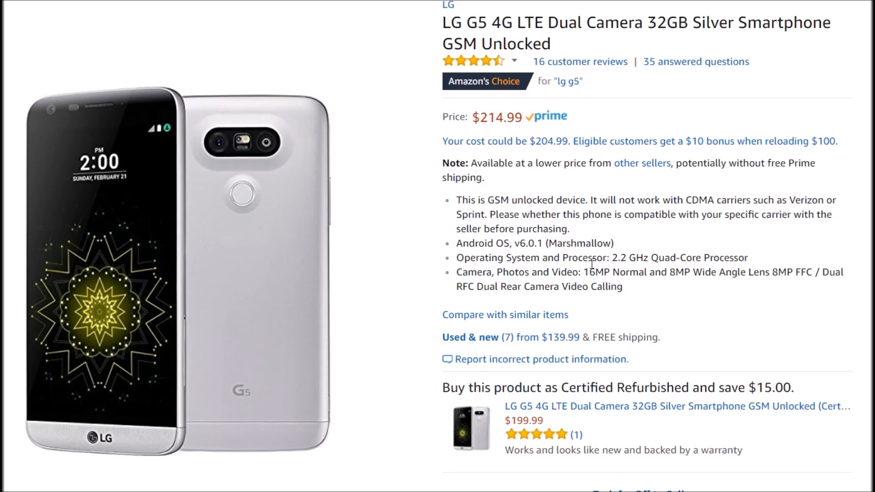
pyautogui.moveTo(590, 263)
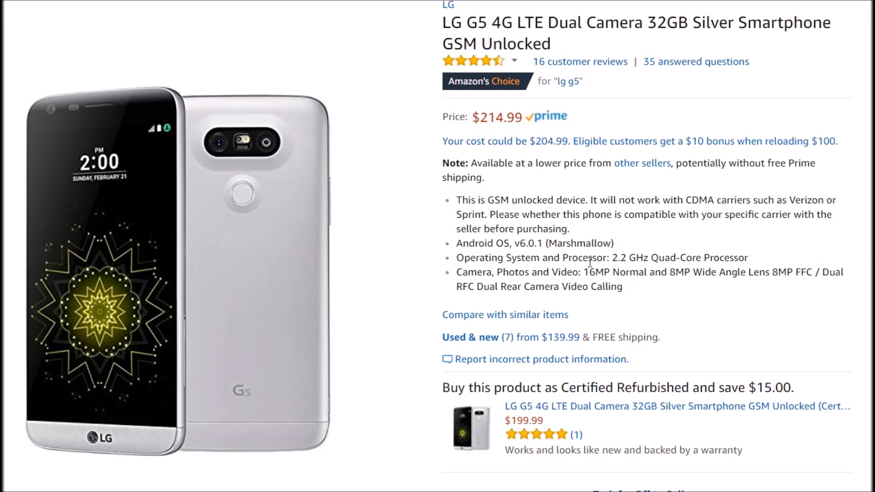
pyautogui.moveTo(600, 254)
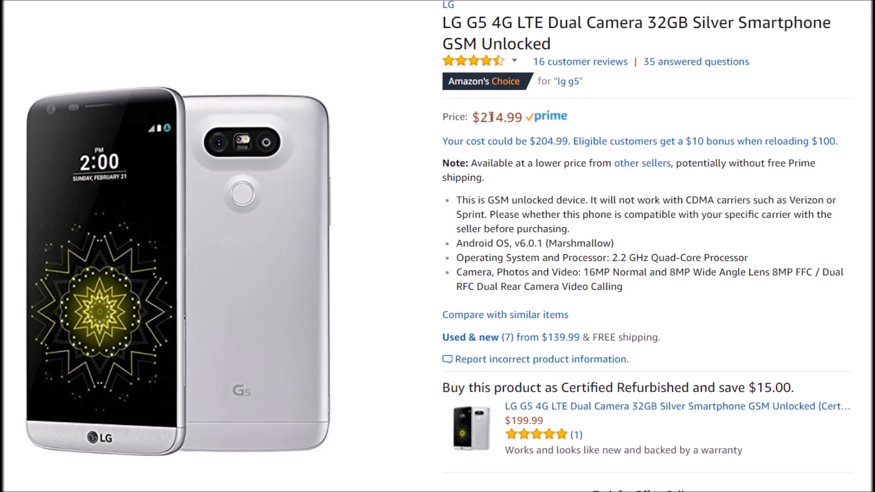
pyautogui.moveTo(490, 118)
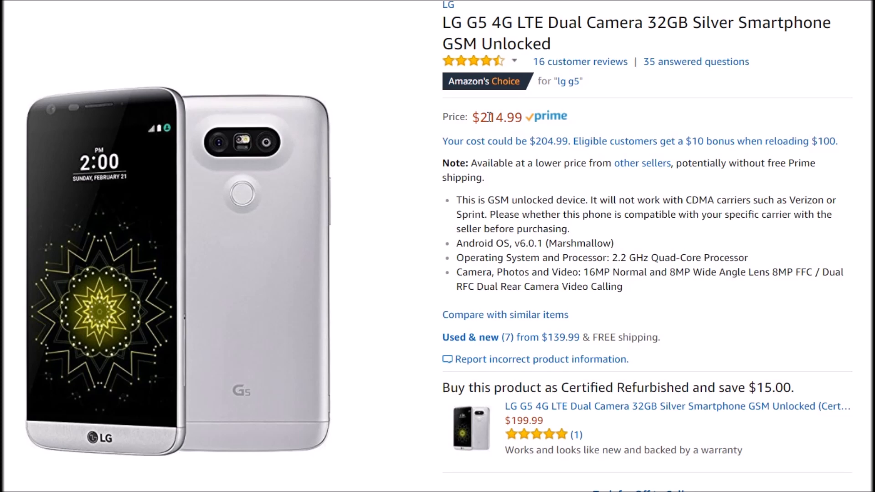
pyautogui.moveTo(684, 190)
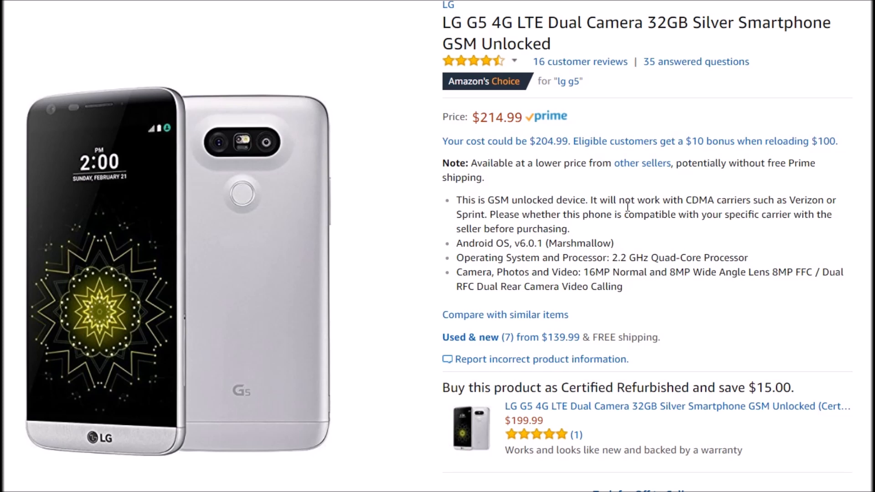
pyautogui.moveTo(625, 207)
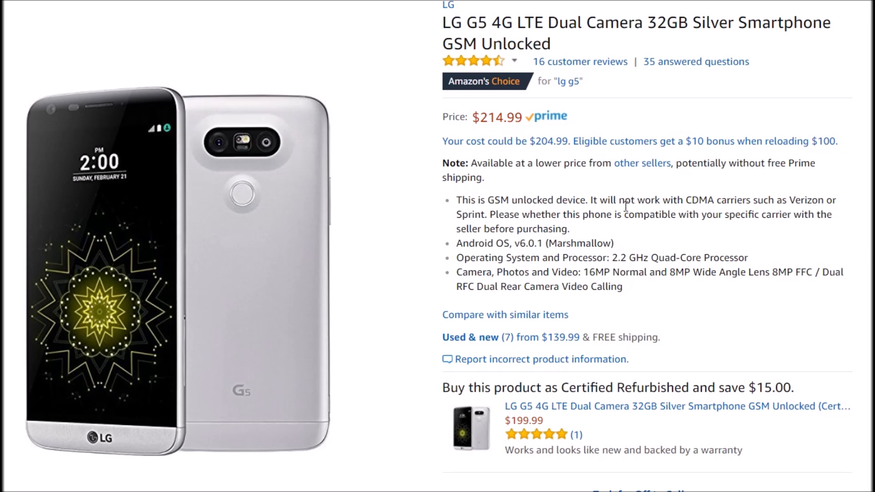
pyautogui.moveTo(623, 207)
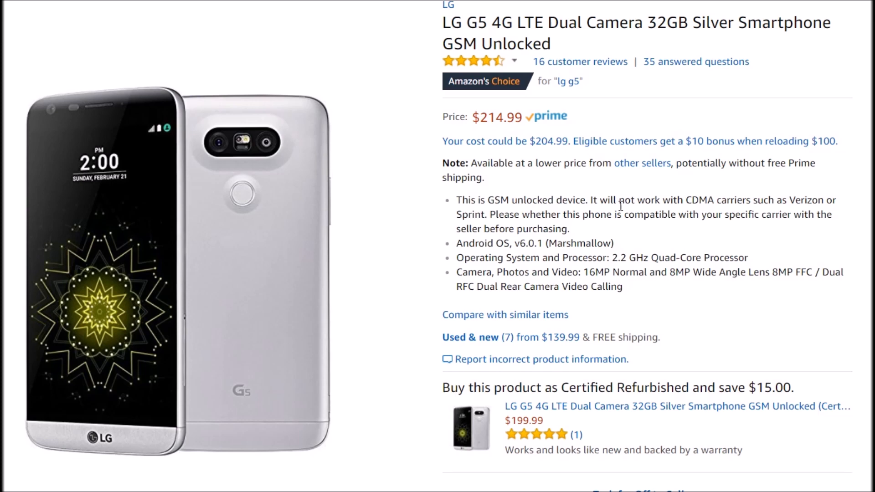
pyautogui.moveTo(618, 205)
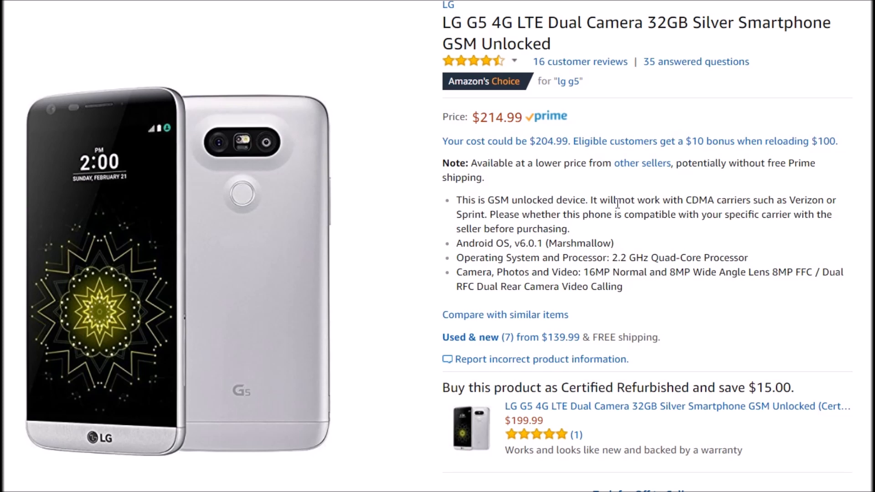
pyautogui.moveTo(613, 203)
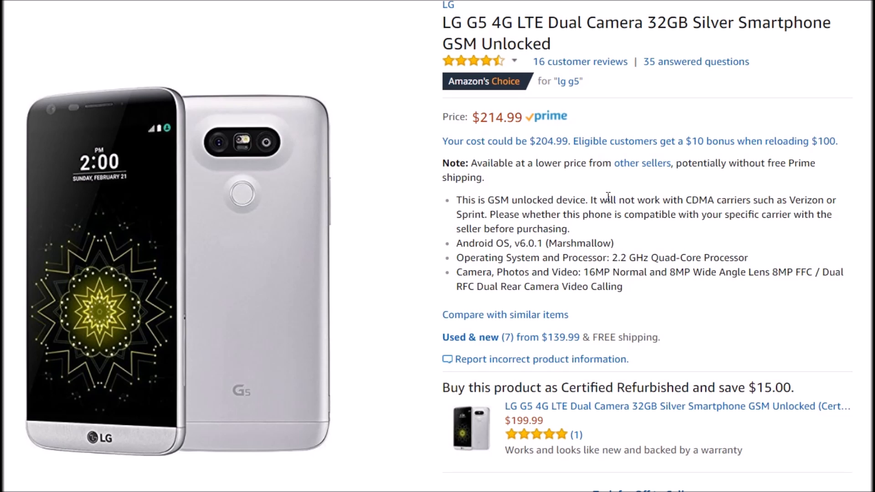
pyautogui.moveTo(599, 197)
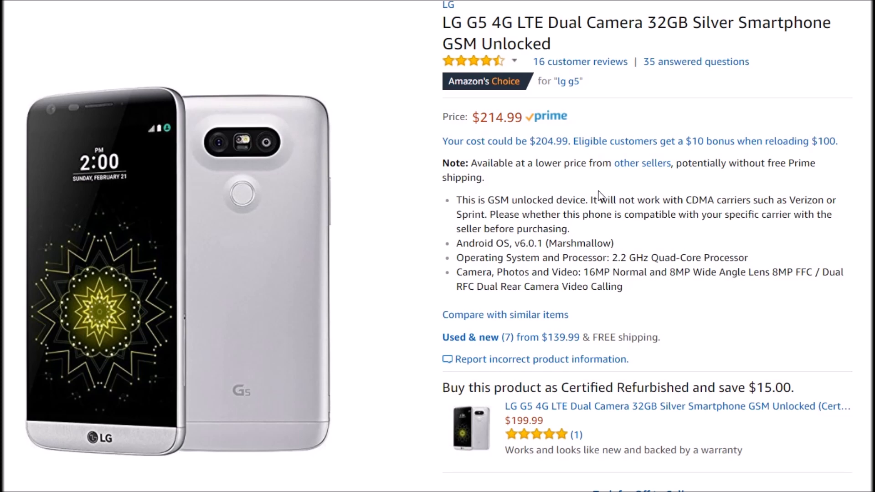
pyautogui.moveTo(524, 176)
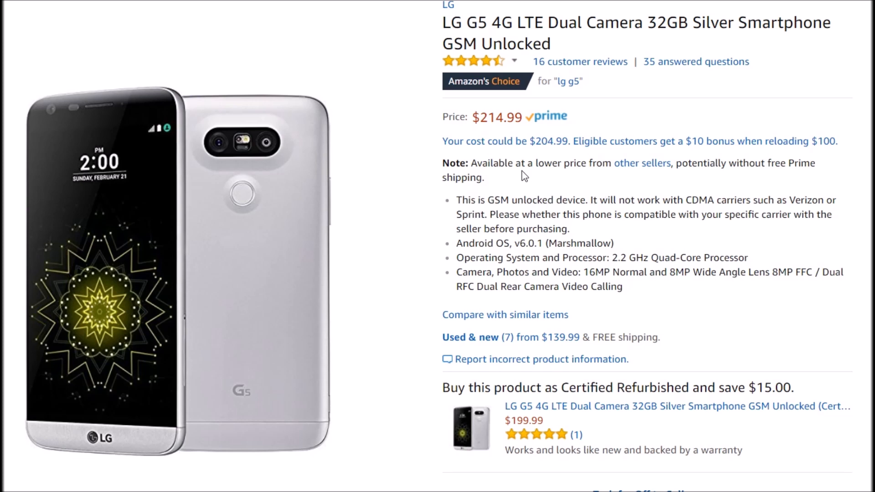
pyautogui.moveTo(528, 177)
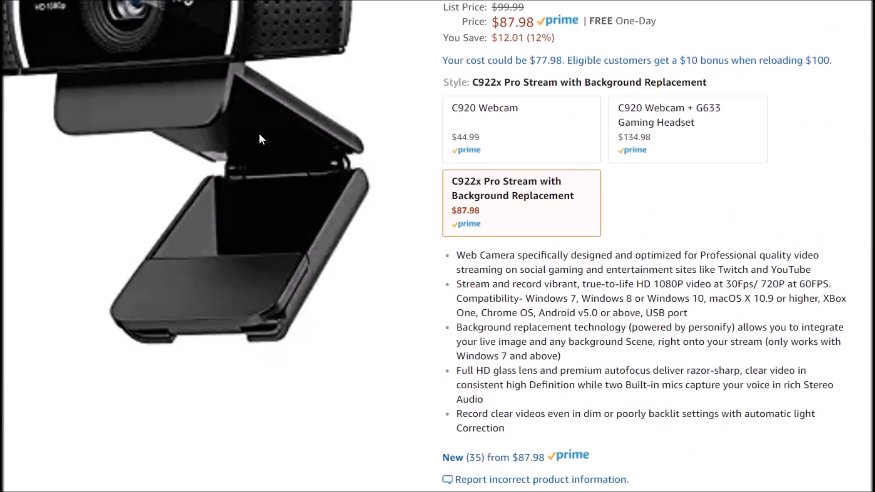
# Scroll the Logitech C922x webcam page down to its bullet-point feature list
pyautogui.scroll(-3)
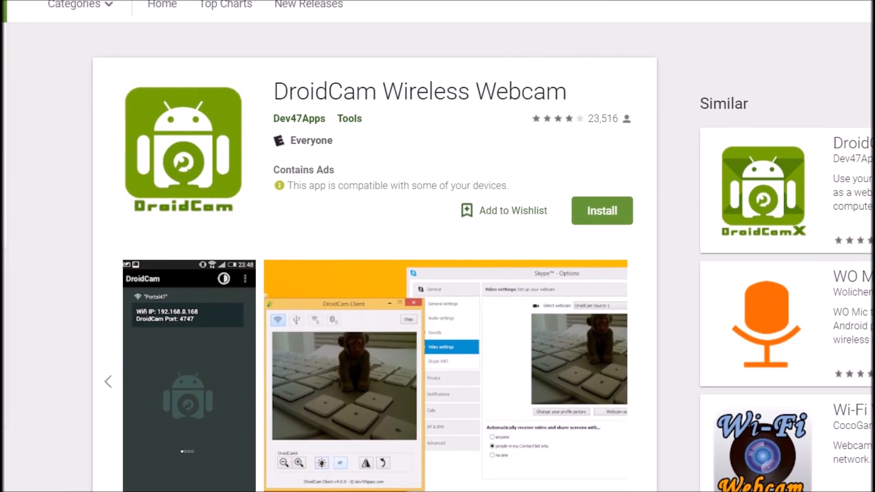
# Scroll the DroidCam Play Store page through its 3.9-star reviews to additional information
pyautogui.scroll(-3)
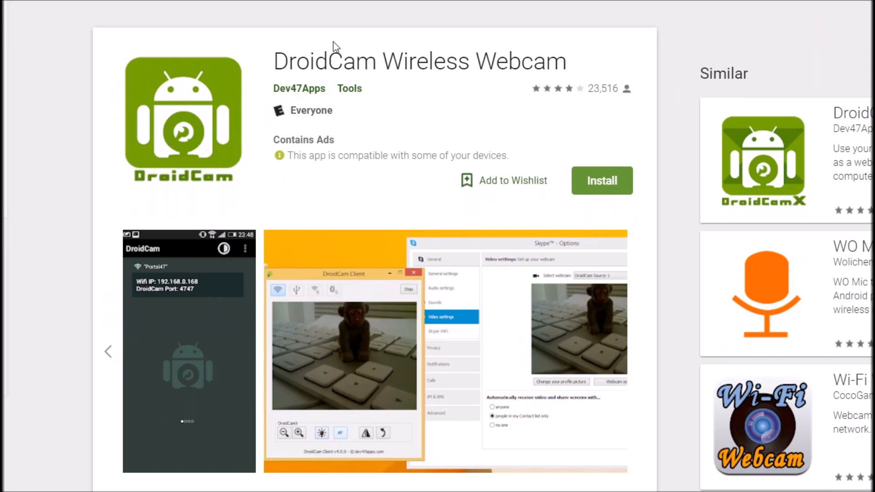
pyautogui.moveTo(357, 44)
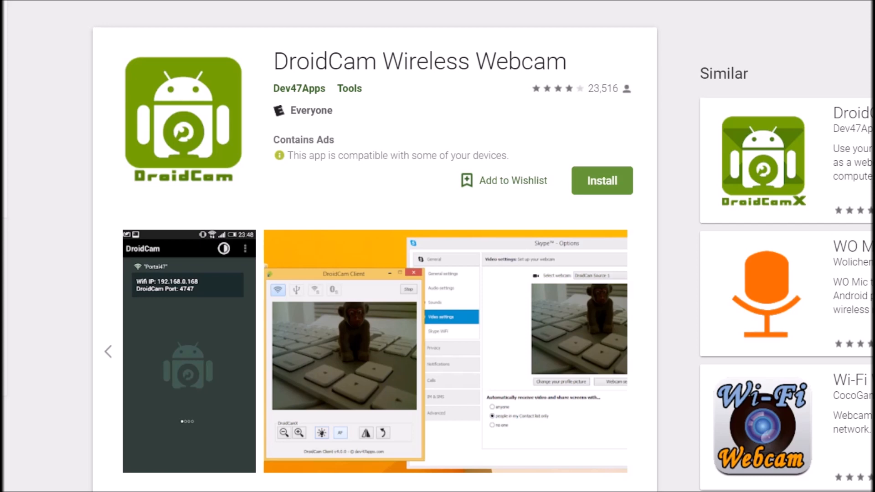
pyautogui.moveTo(412, 2)
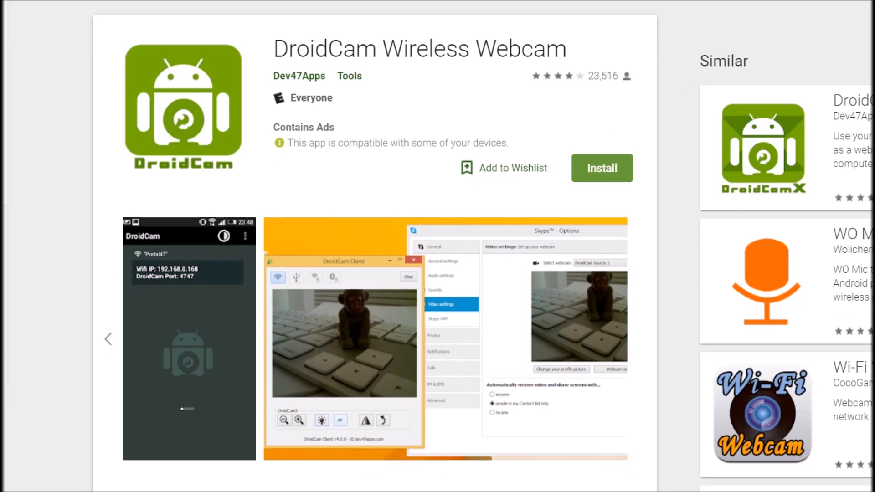
pyautogui.scroll(-3)
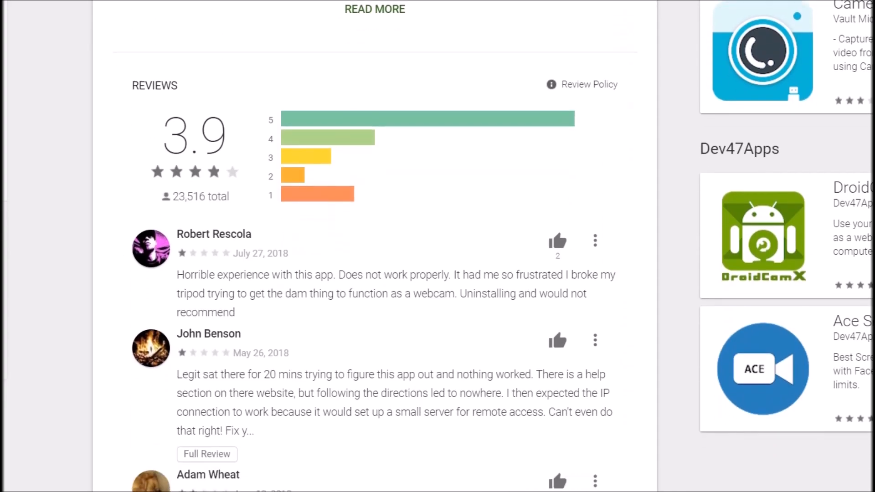
pyautogui.scroll(-3)
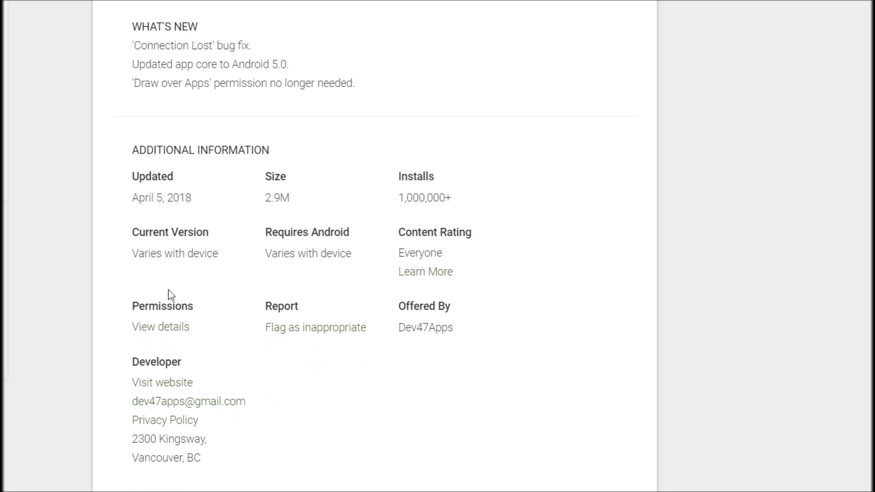
pyautogui.moveTo(403, 197)
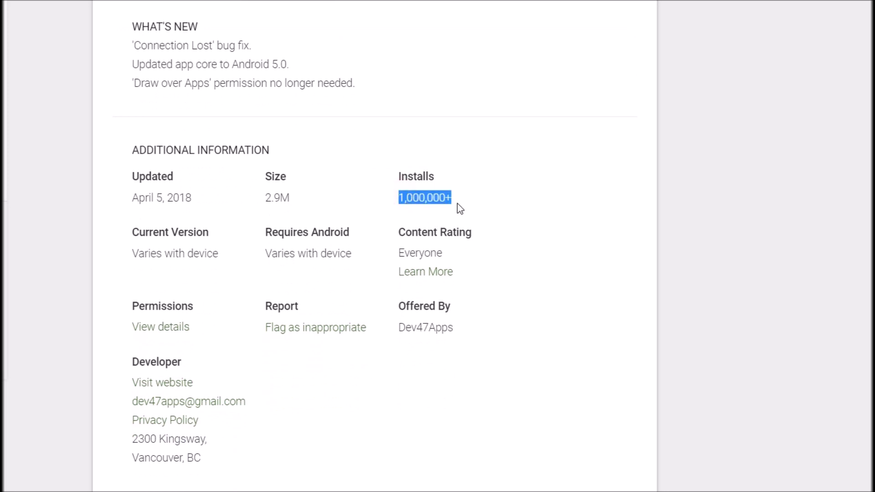
pyautogui.moveTo(497, 228)
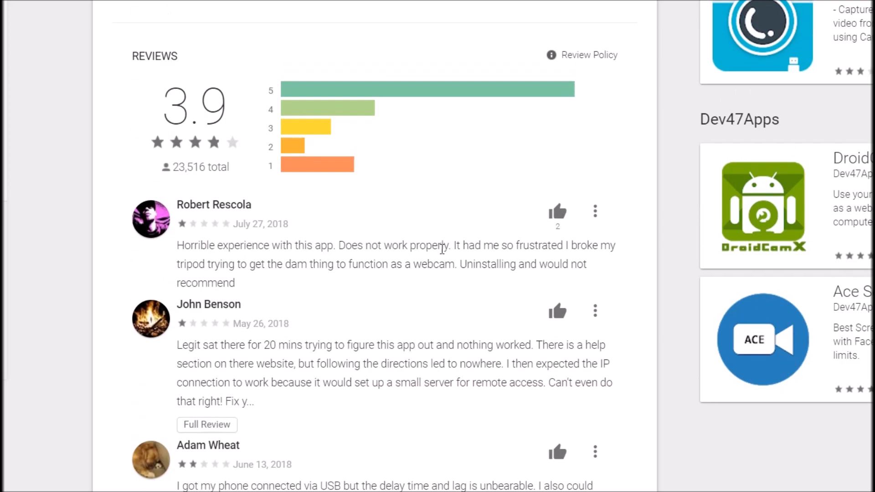
pyautogui.moveTo(302, 77)
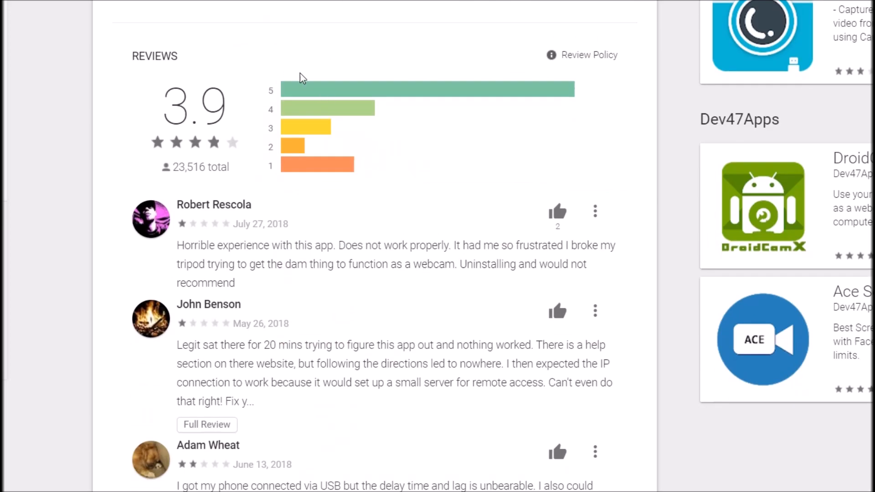
pyautogui.moveTo(294, 172)
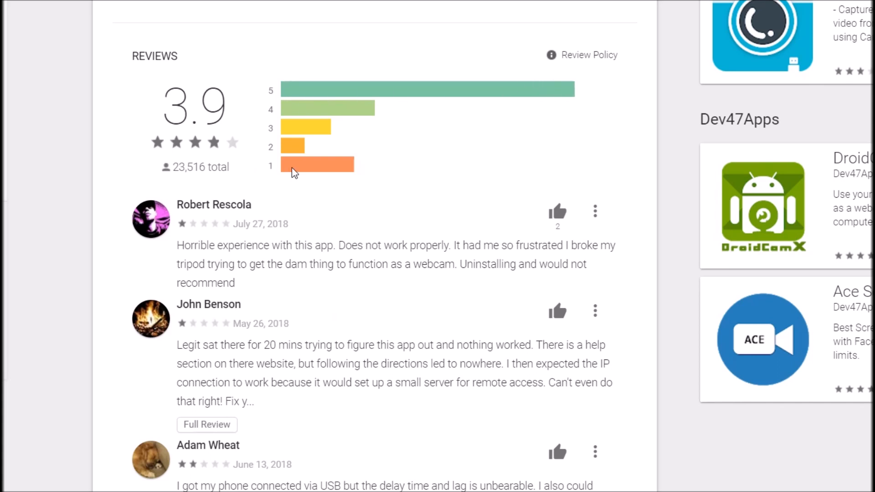
pyautogui.moveTo(407, 310)
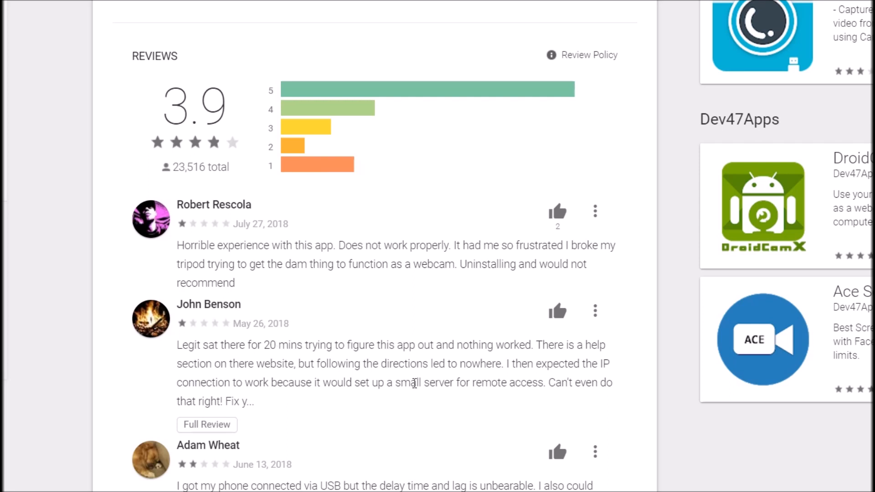
pyautogui.moveTo(504, 301)
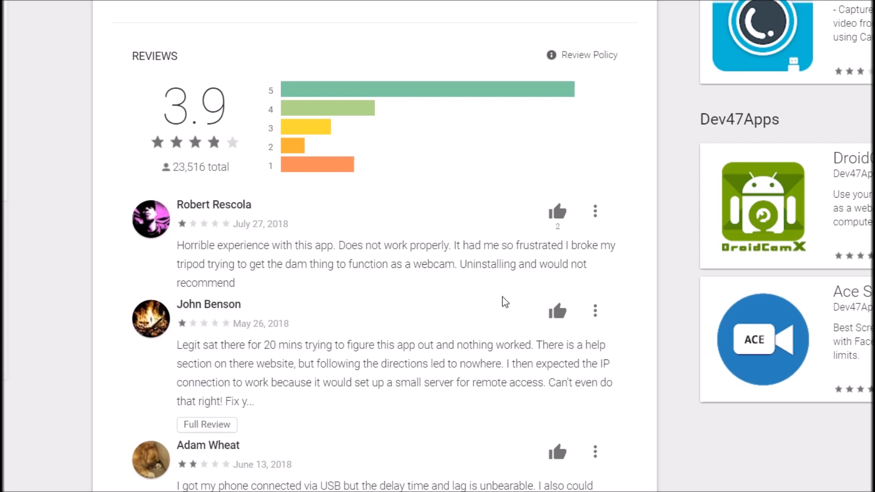
pyautogui.moveTo(504, 284)
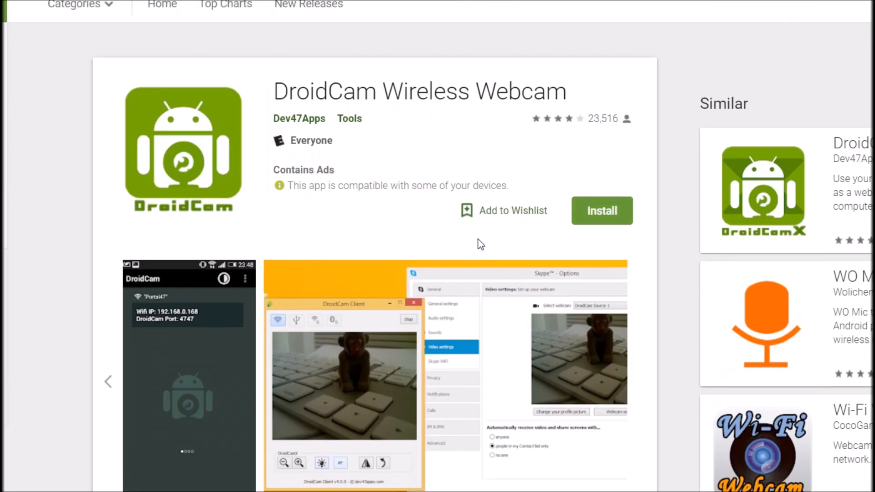
pyautogui.moveTo(468, 252)
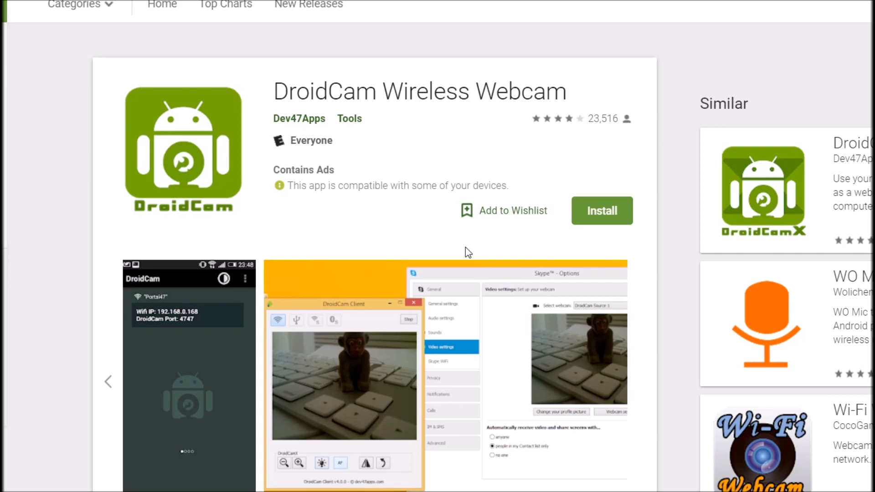
pyautogui.moveTo(466, 253)
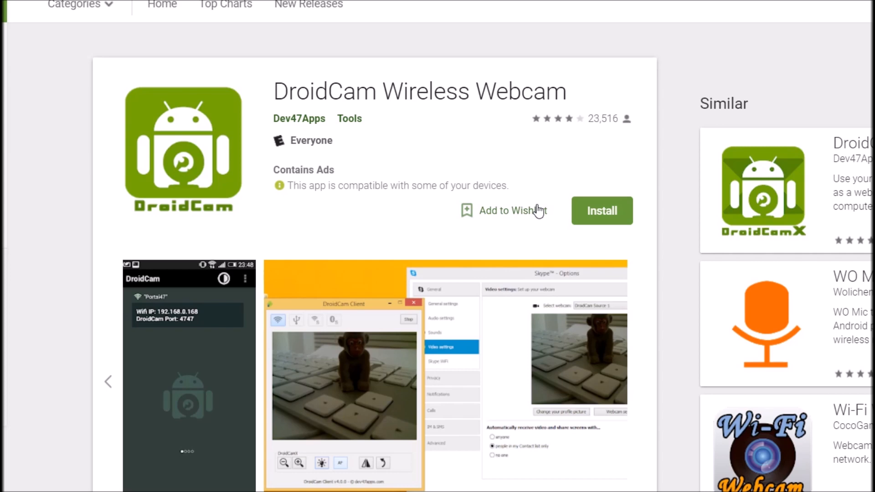
pyautogui.moveTo(520, 173)
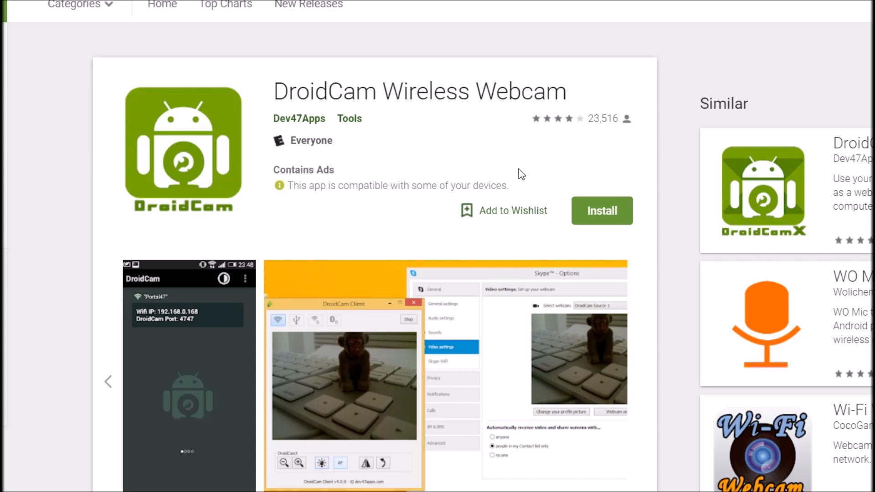
pyautogui.moveTo(621, 125)
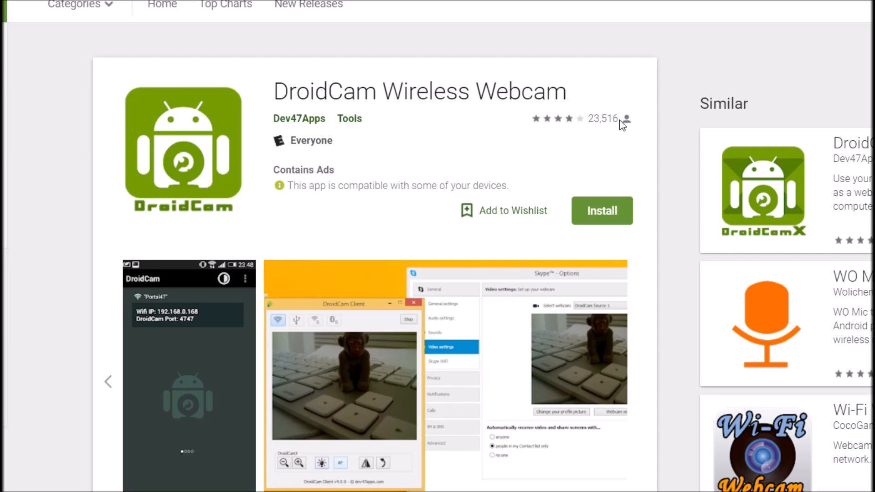
pyautogui.moveTo(664, 120)
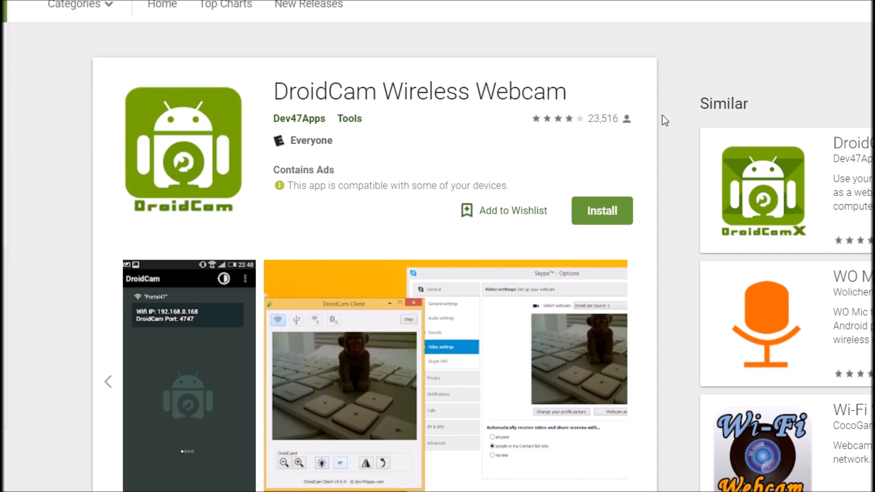
pyautogui.moveTo(780, 56)
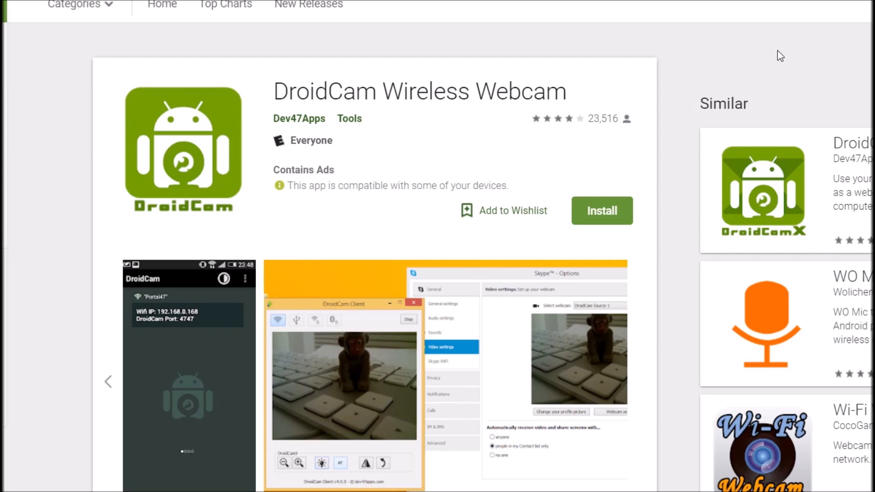
pyautogui.moveTo(829, 36)
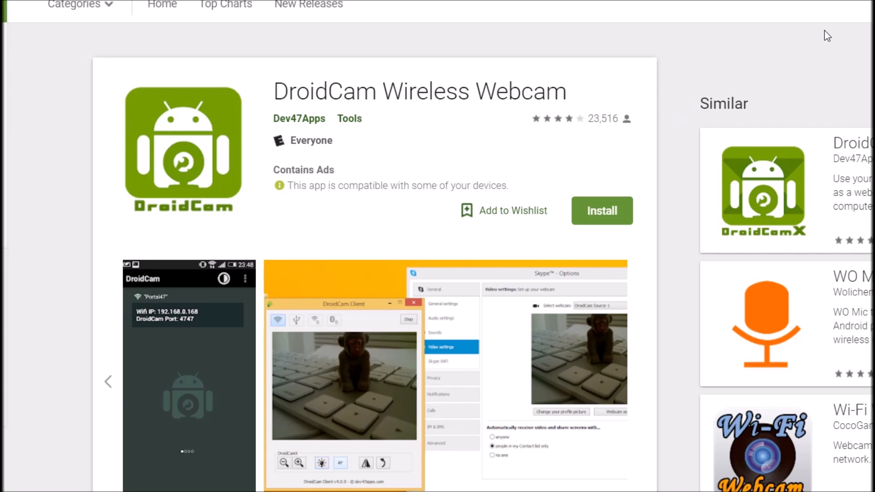
pyautogui.moveTo(842, 55)
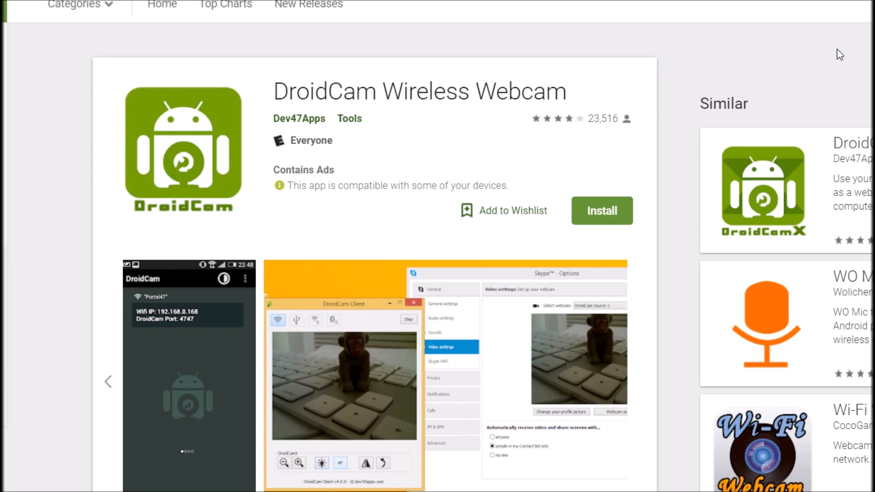
pyautogui.moveTo(662, 351)
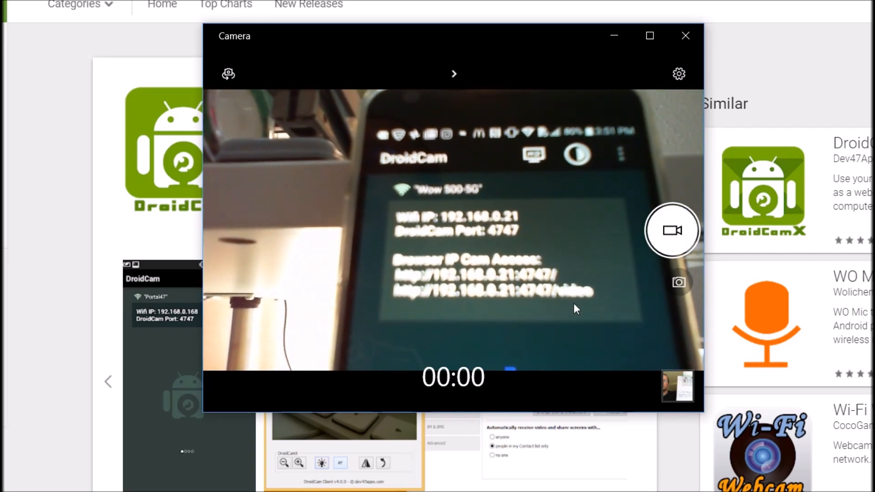
pyautogui.moveTo(390, 301)
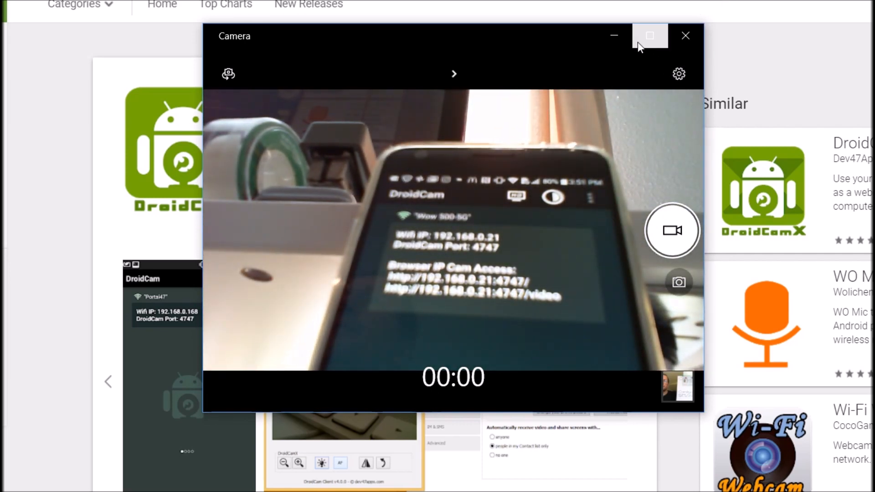
# Close Windows Camera after viewing the phone's DroidCam screen with its Wi-Fi IP and port
pyautogui.click(685, 35)
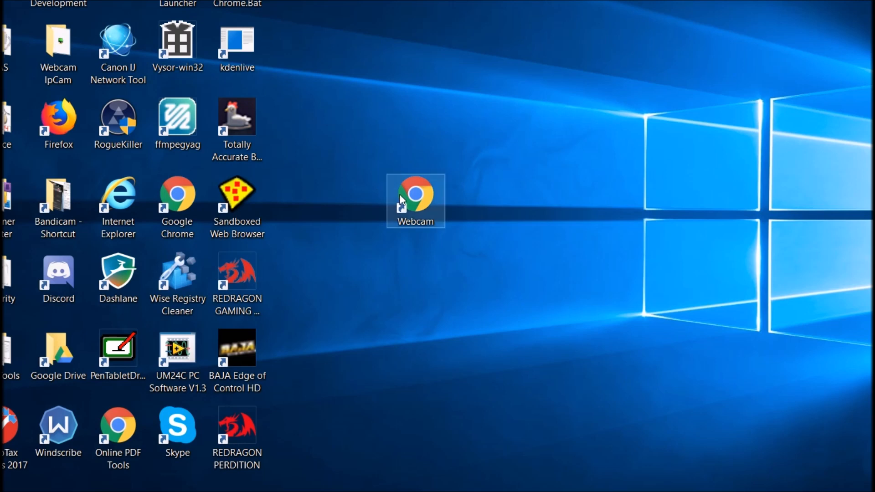
pyautogui.moveTo(426, 199)
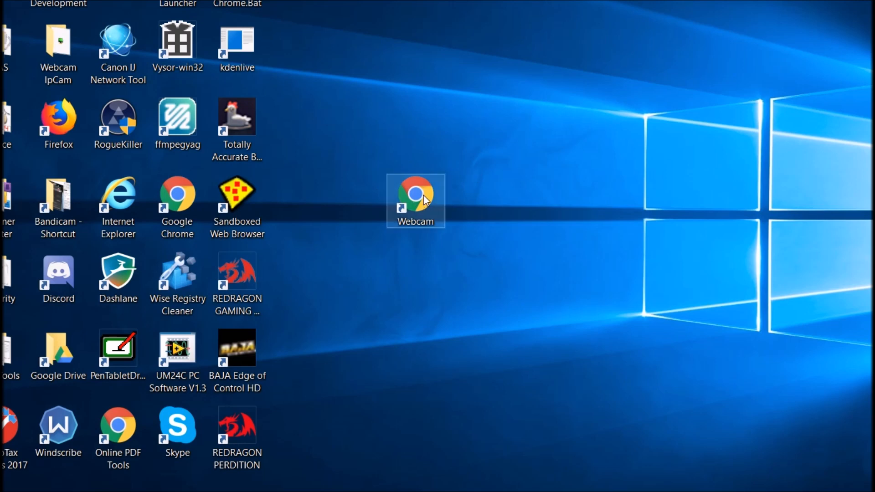
pyautogui.moveTo(386, 213)
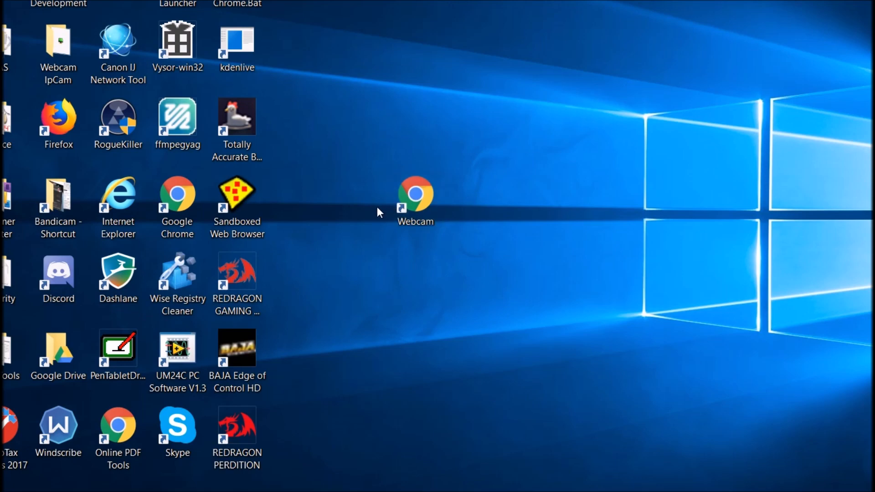
# Launch the Webcam Chrome shortcut on the desktop to show the DroidCam feed
pyautogui.click(415, 201)
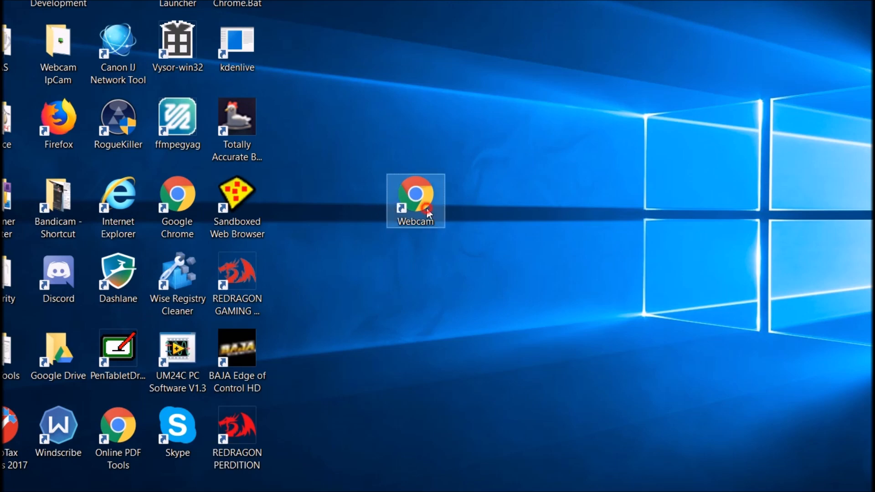
pyautogui.doubleClick(415, 197)
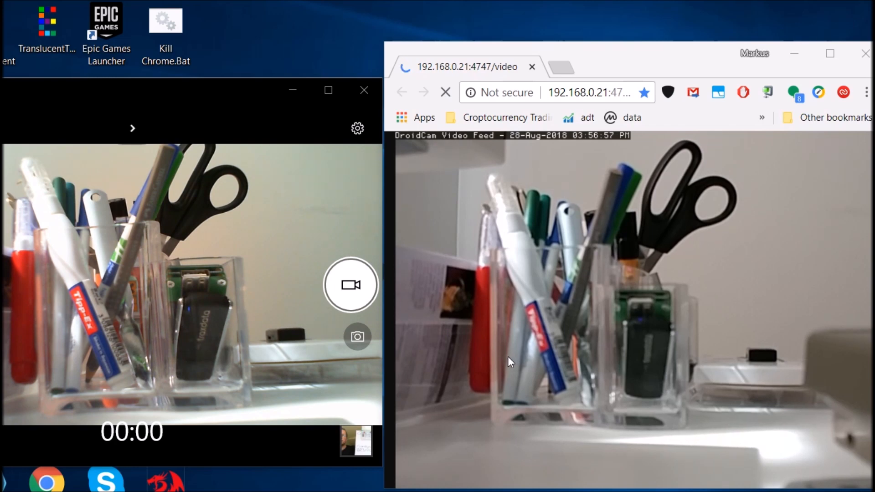
pyautogui.moveTo(412, 364)
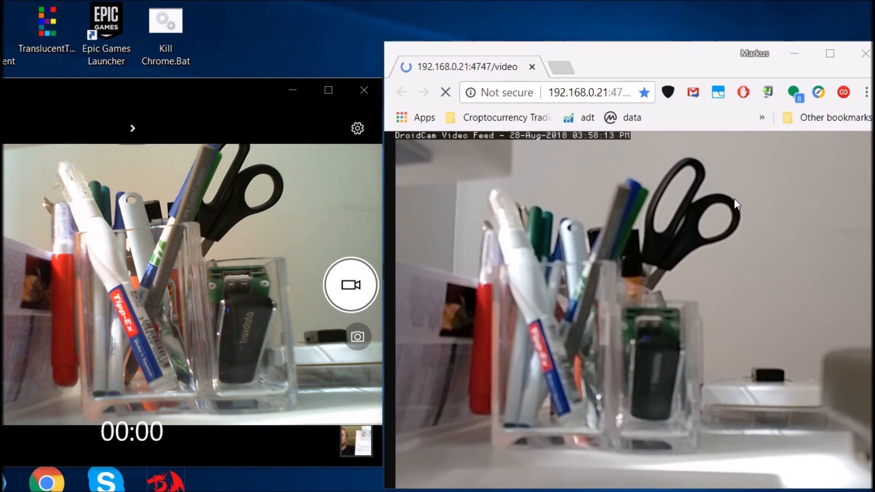
pyautogui.moveTo(724, 202)
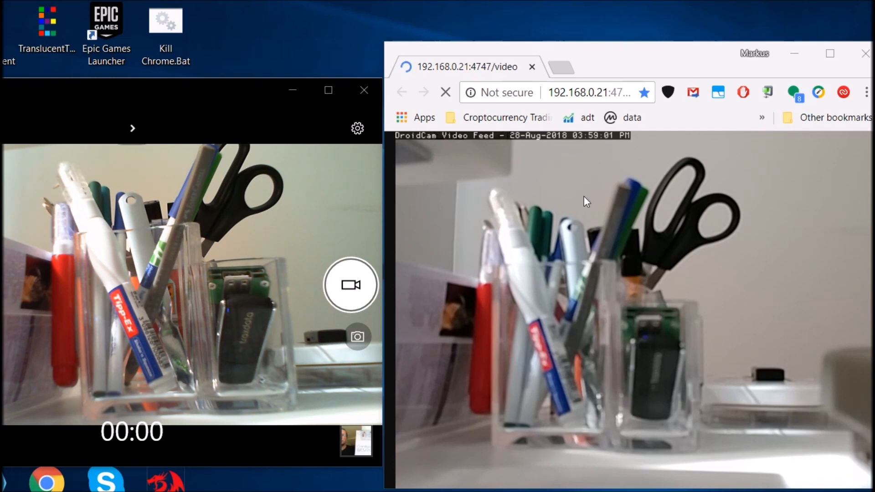
pyautogui.moveTo(634, 252)
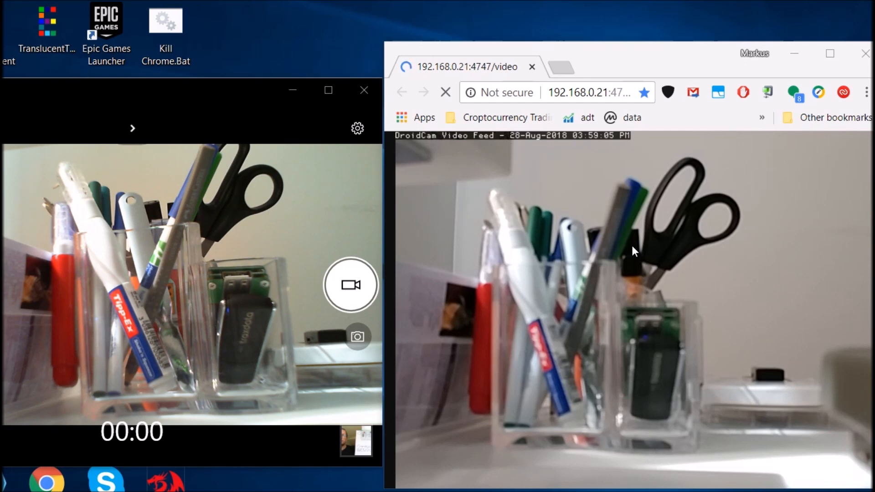
pyautogui.moveTo(627, 286)
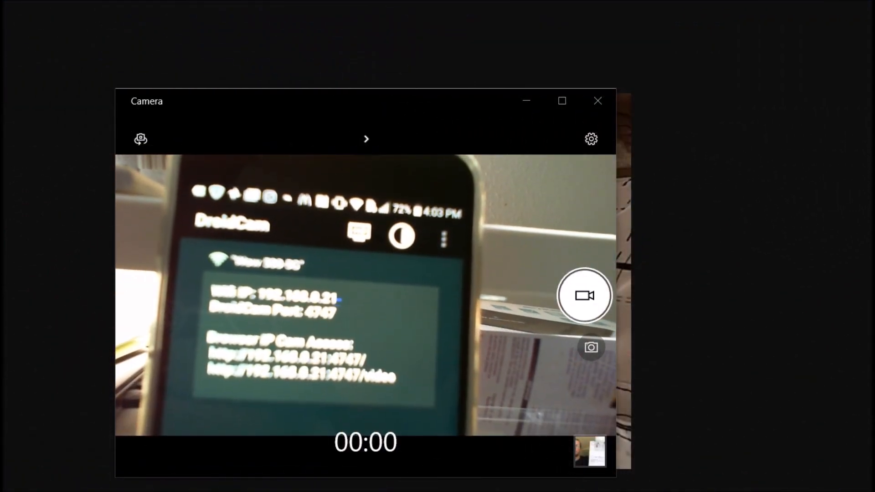
pyautogui.moveTo(811, 9)
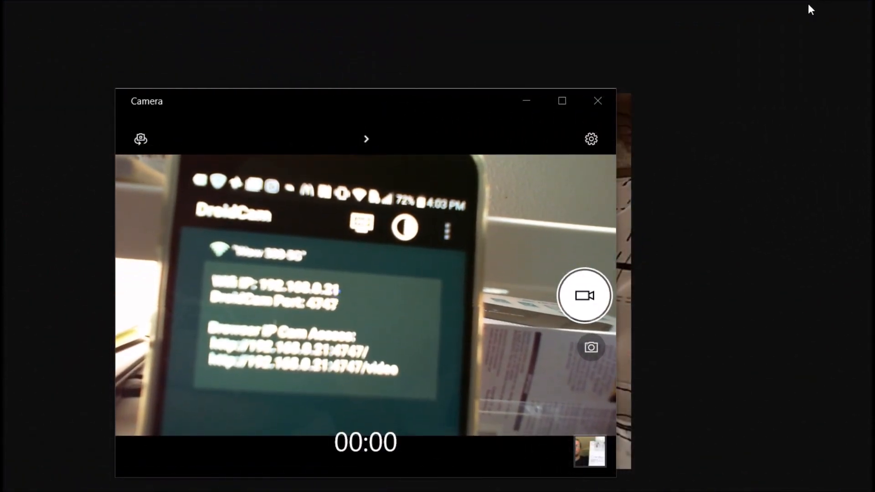